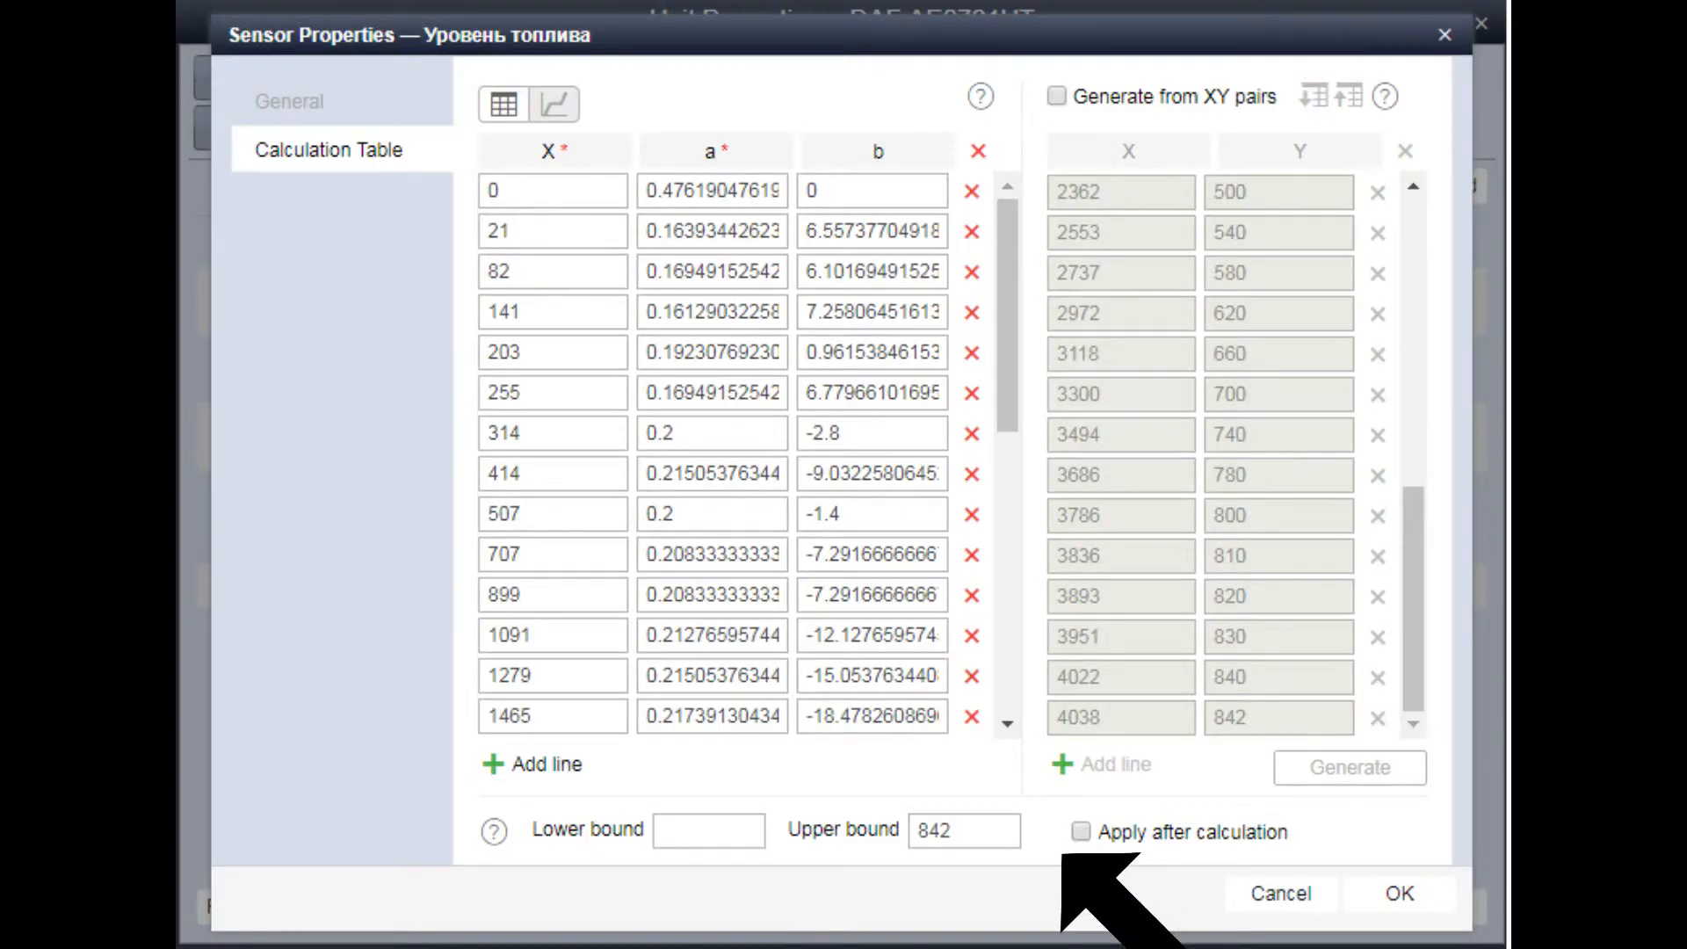
mouse_move(1173, 506)
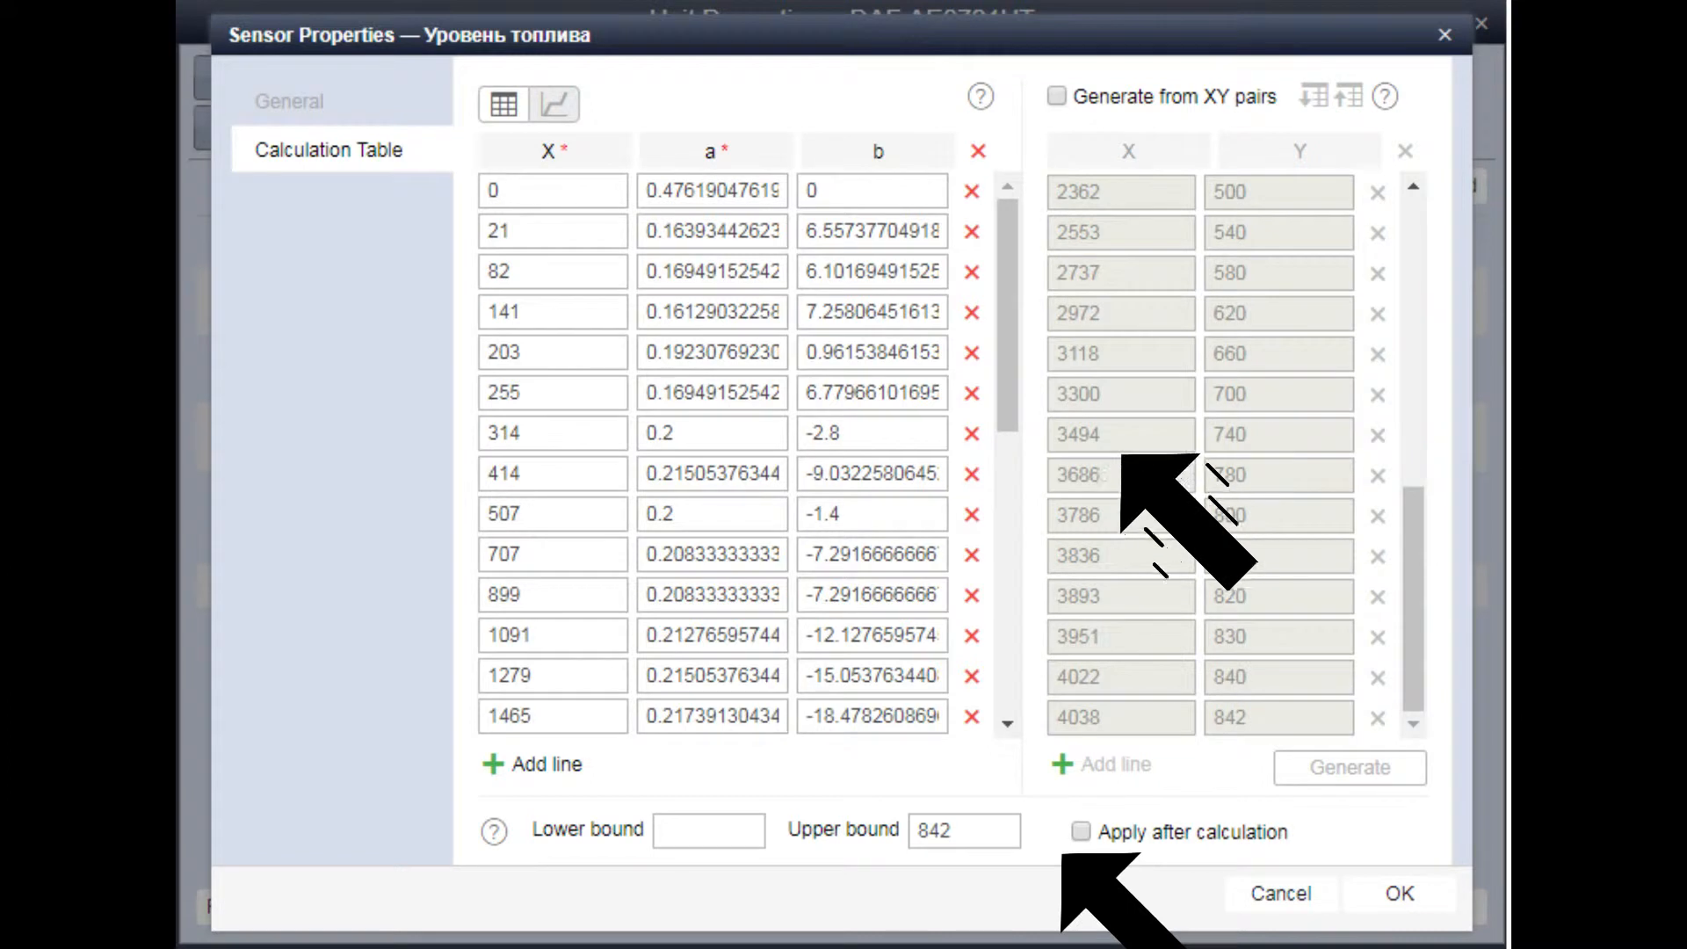